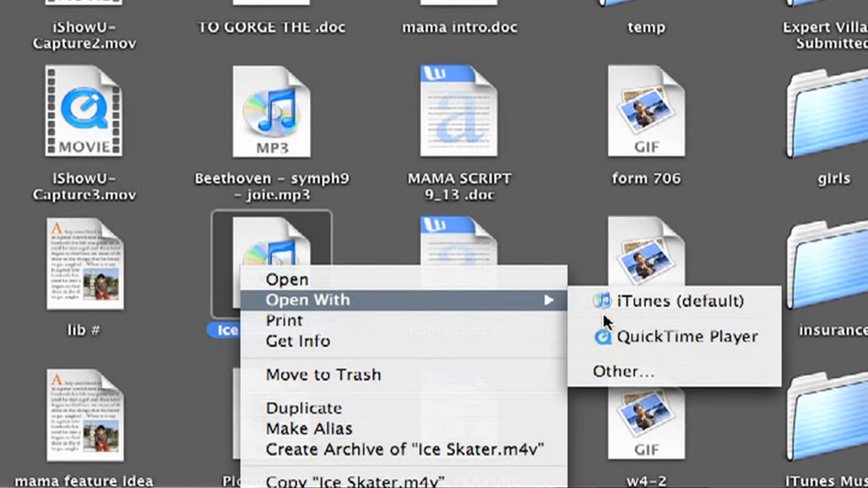
Step: Open Ice Skater.m4v from Finder in QuickTime Player instead of iTunes
left_click(685, 336)
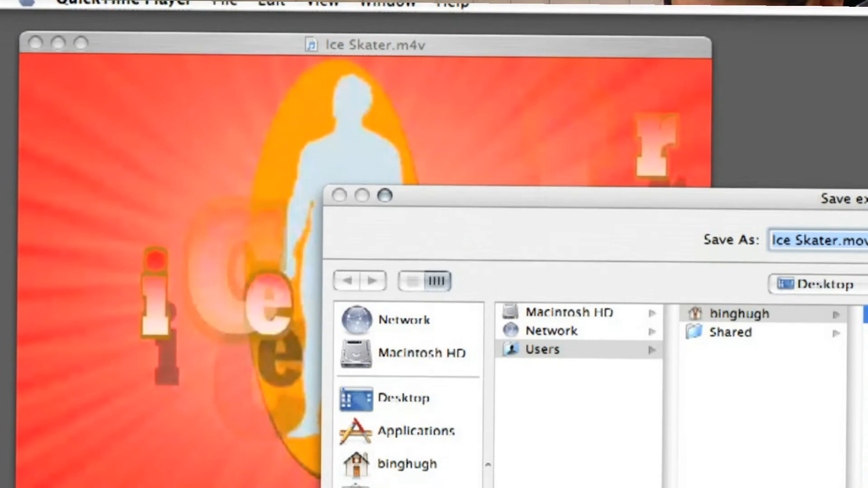
Step: Set the export format to Movie to Windows Media with default settings
left_click(686, 396)
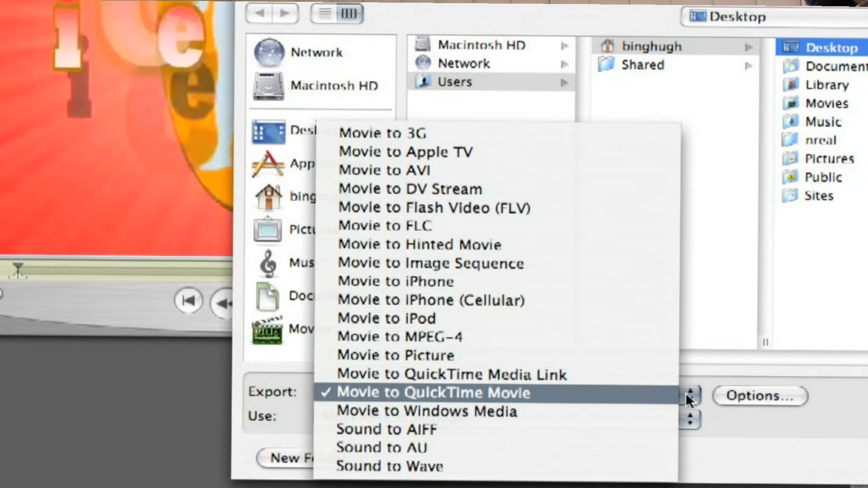
left_click(427, 412)
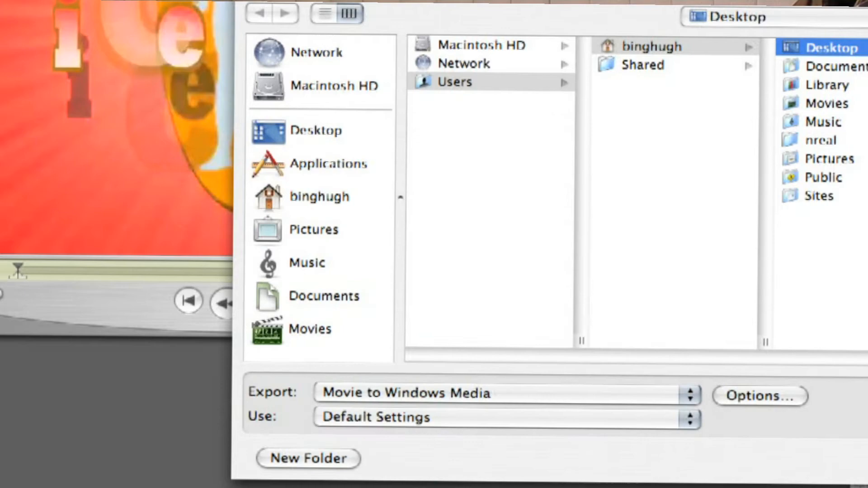